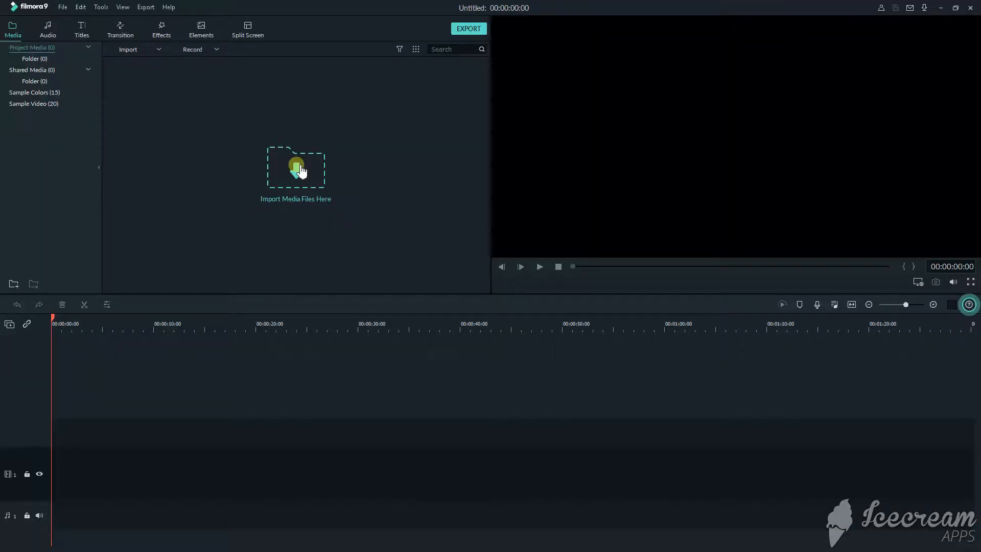
Step: Import the LRM_EXPORT underwater diver photo from Pictures into the media library
{"action": "left_click", "coordinate": [296, 167]}
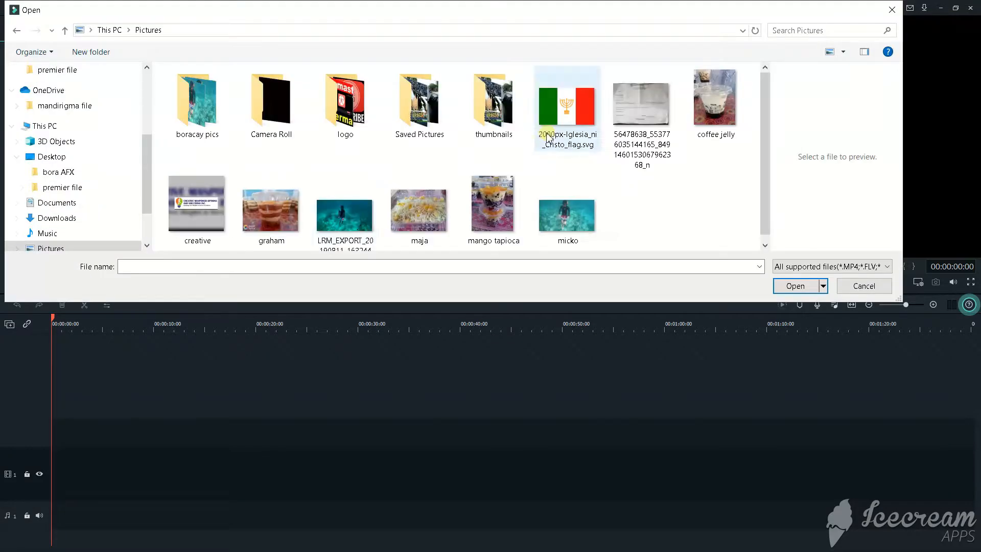
{"action": "left_click", "coordinate": [344, 201]}
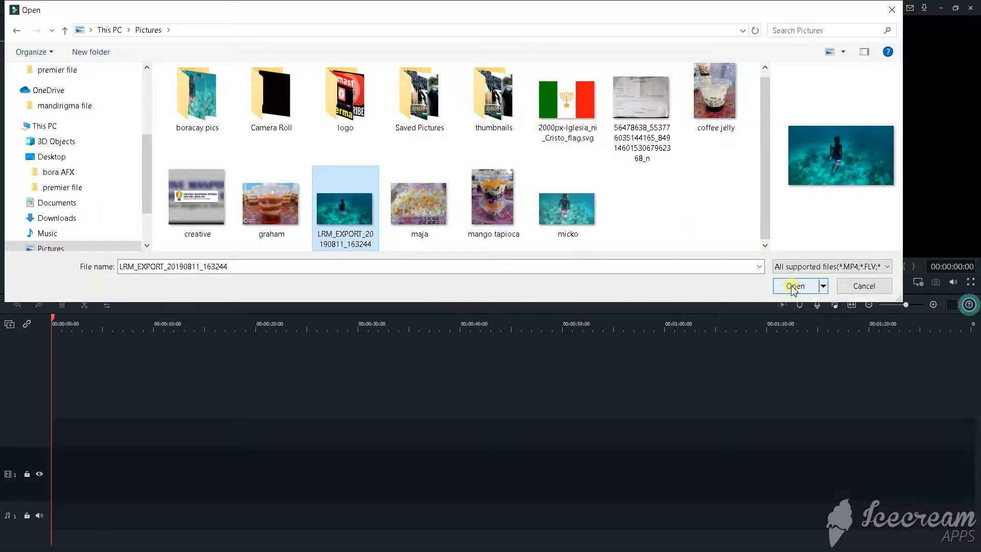
{"action": "left_click", "coordinate": [796, 285]}
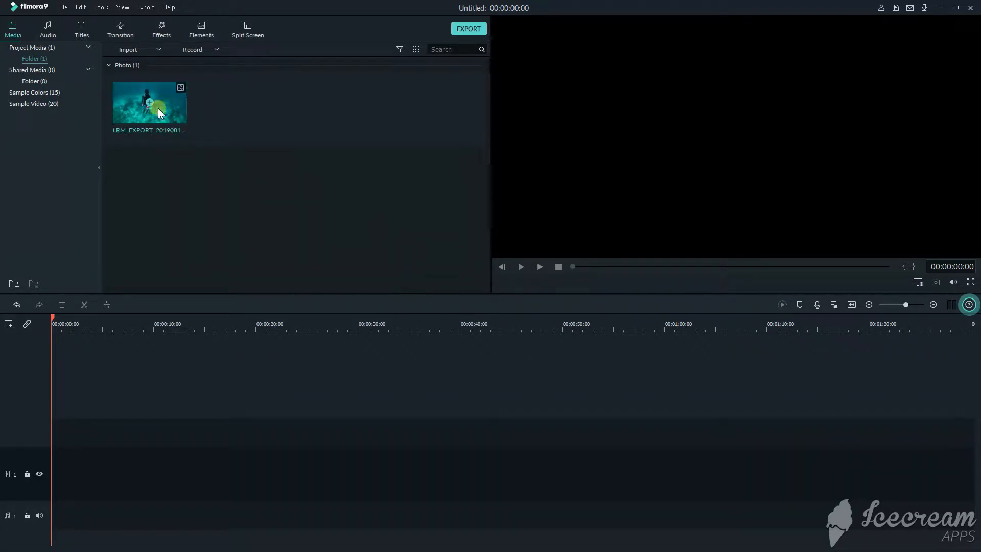
Step: Place the diver photo on the timeline and shift its colour temperature toward blue
{"action": "left_click_drag", "start_coordinate": [149, 102], "coordinate": [75, 432]}
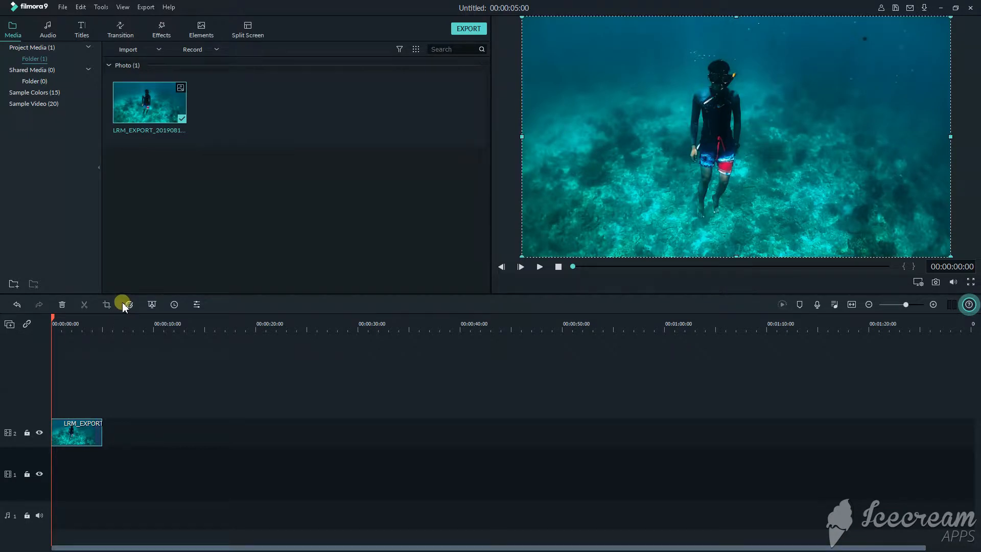
{"action": "left_click", "coordinate": [128, 305]}
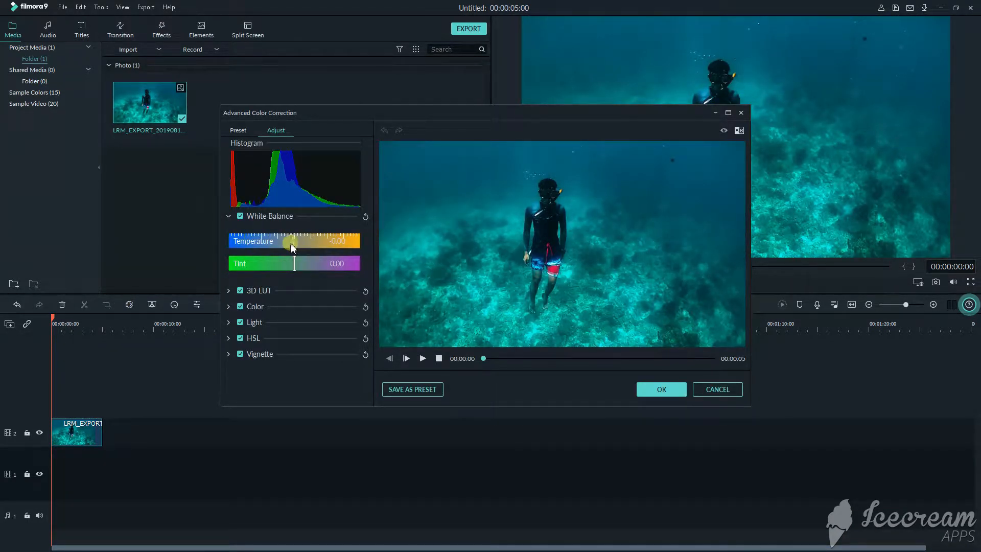
{"action": "left_click_drag", "start_coordinate": [289, 241], "coordinate": [278, 241]}
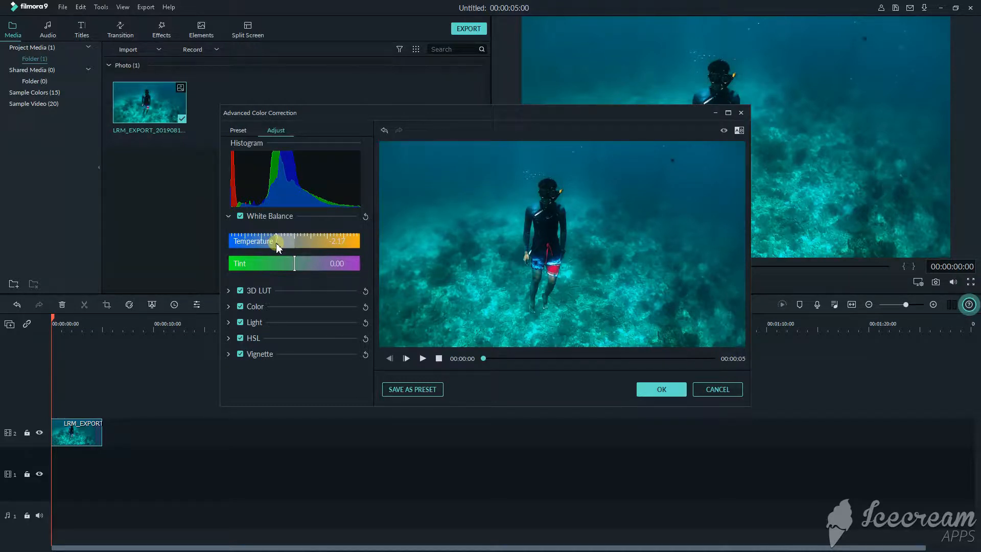
{"action": "left_click", "coordinate": [661, 389]}
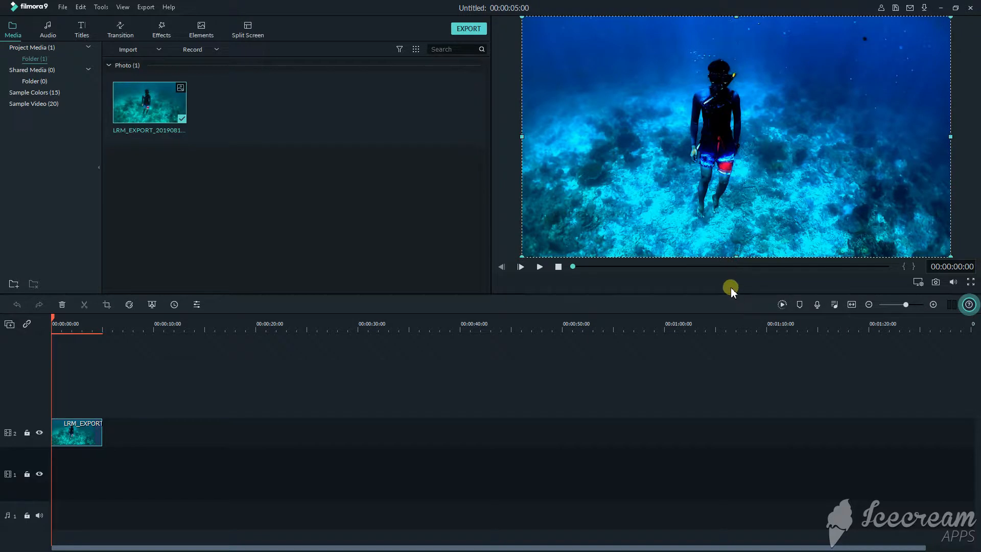
{"action": "mouse_move", "coordinate": [171, 429]}
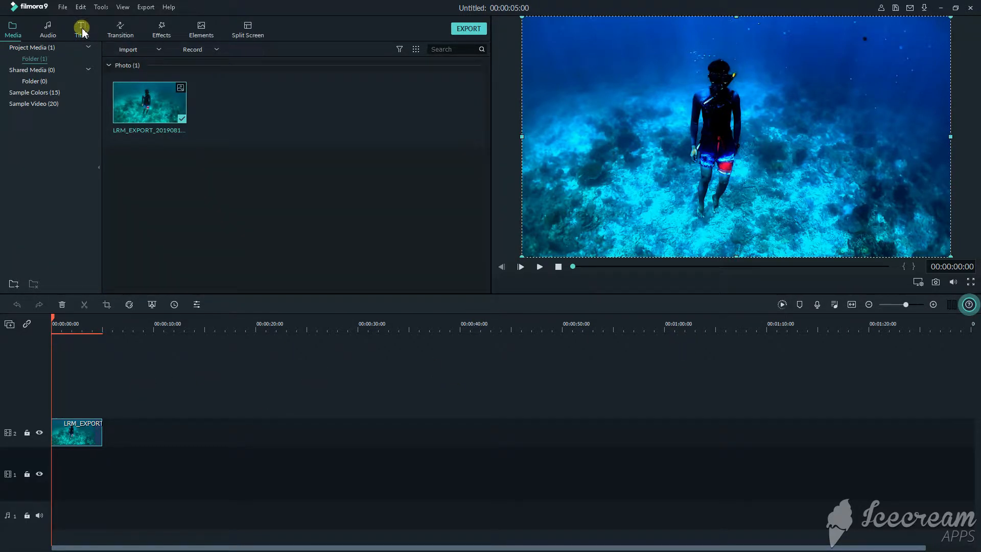
Step: Add the Title 2 template on the track above the photo and bring up its text settings
{"action": "left_click", "coordinate": [82, 29]}
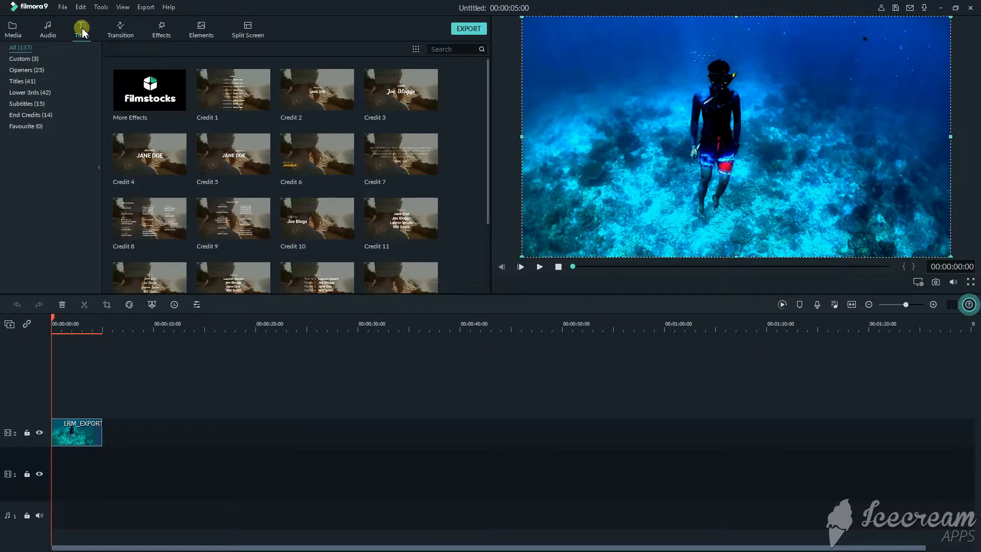
{"action": "scroll", "scroll_direction": "down", "scroll_amount": 3}
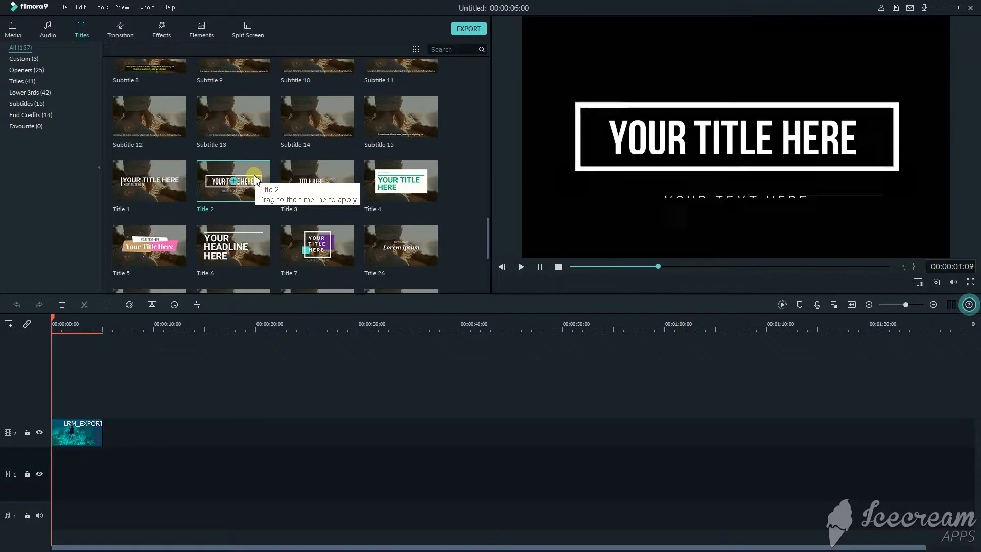
{"action": "left_click_drag", "start_coordinate": [233, 182], "coordinate": [88, 404]}
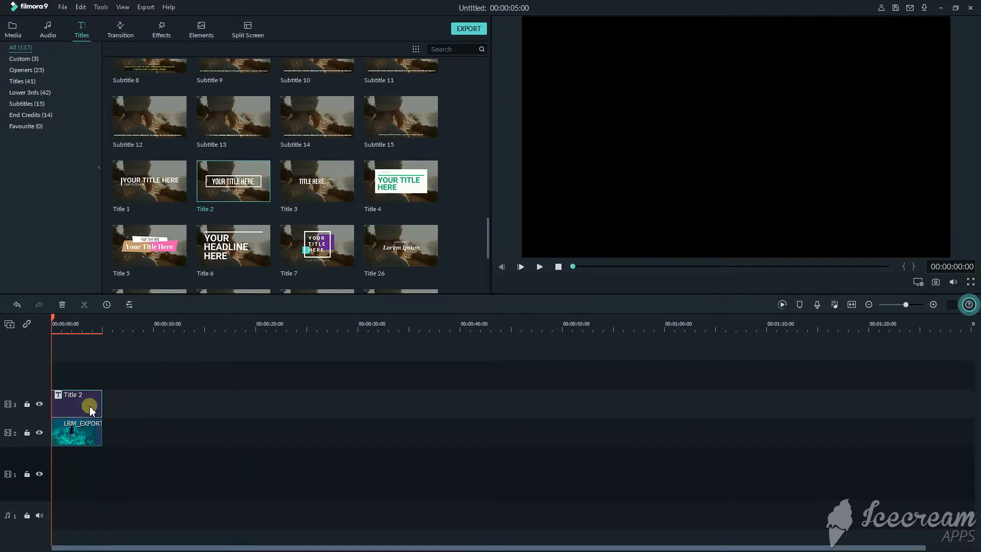
{"action": "double_click", "coordinate": [76, 402]}
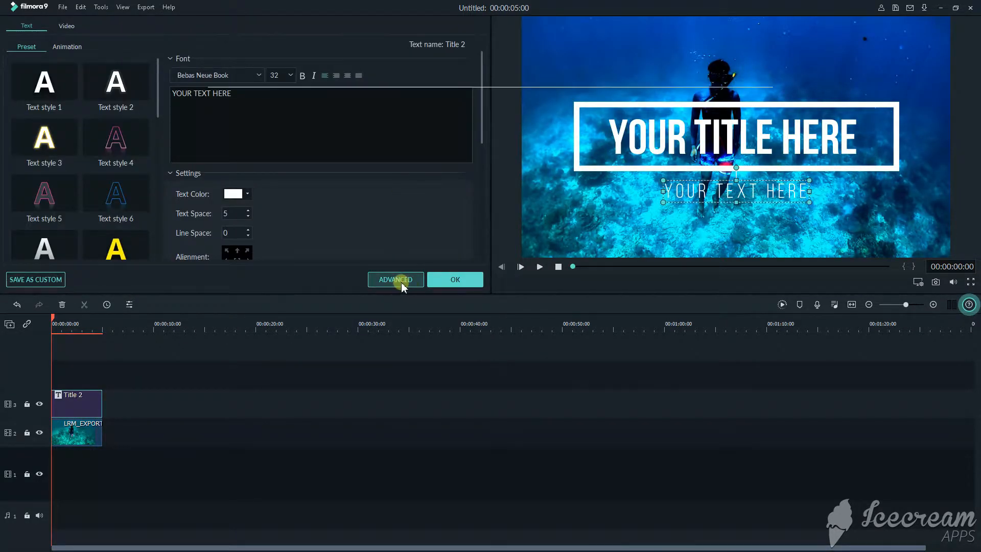
Step: Replace the placeholder with 'Free Diving' in the Advanced editor and set the GlossAndBloom script font
{"action": "left_click", "coordinate": [394, 279]}
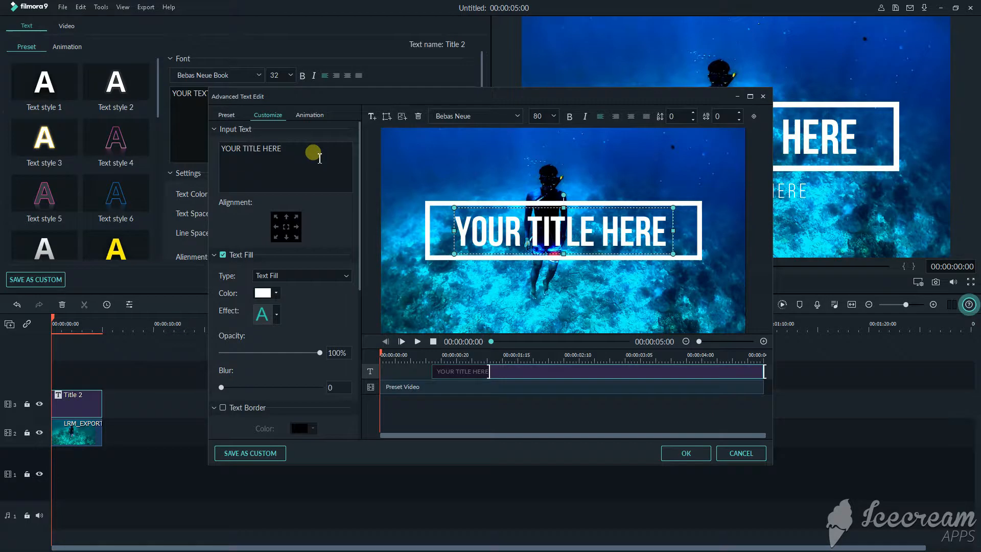
{"action": "triple_click", "coordinate": [251, 149]}
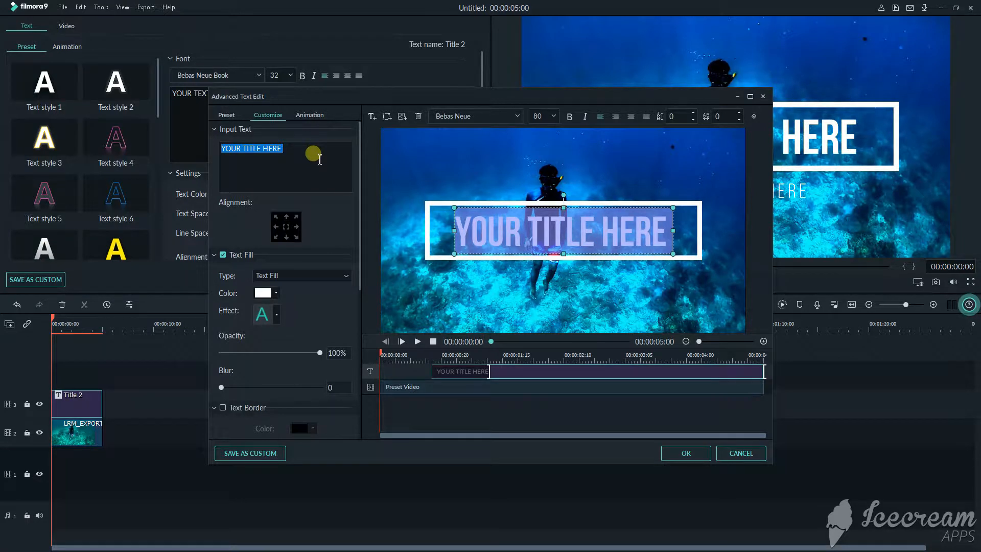
{"action": "type", "text": "Free Diving"}
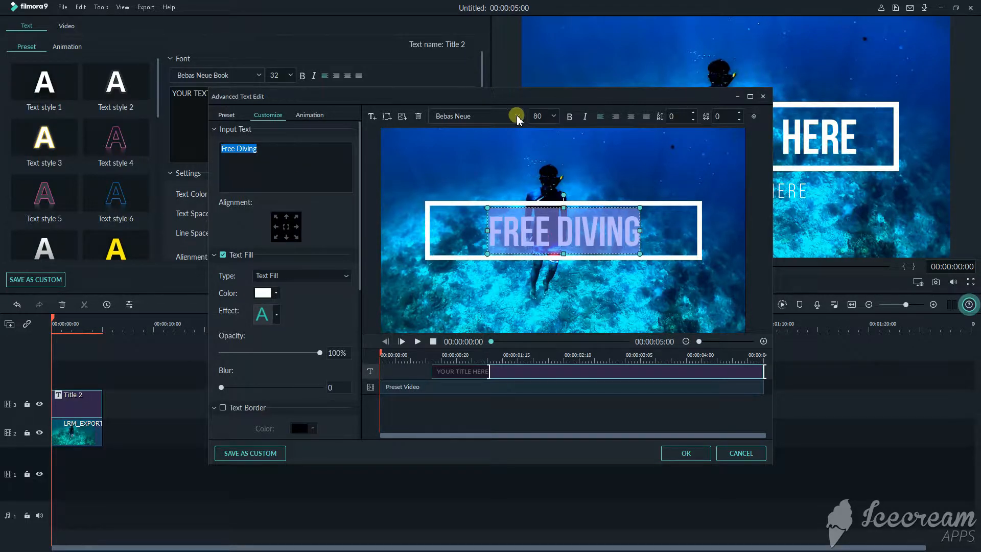
{"action": "left_click", "coordinate": [517, 116]}
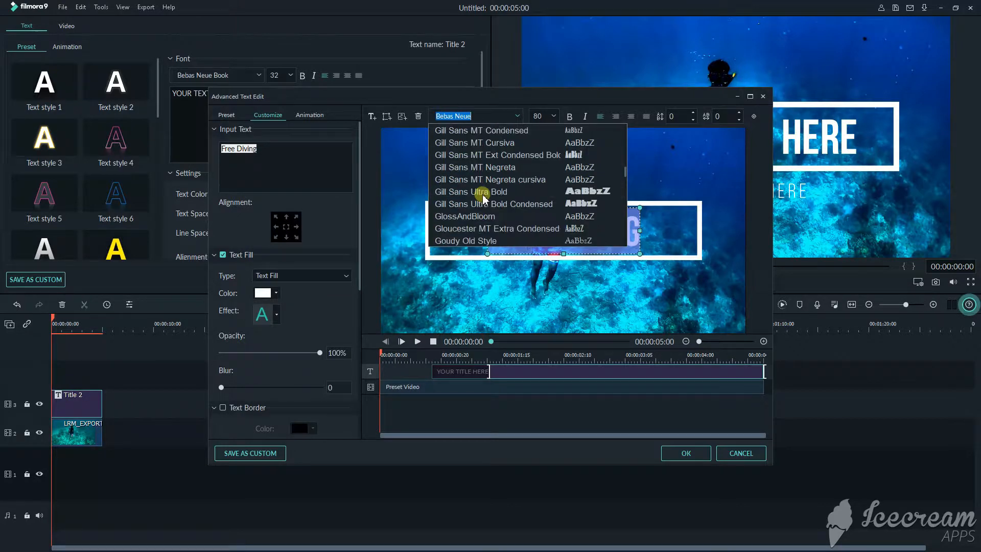
{"action": "left_click", "coordinate": [466, 216]}
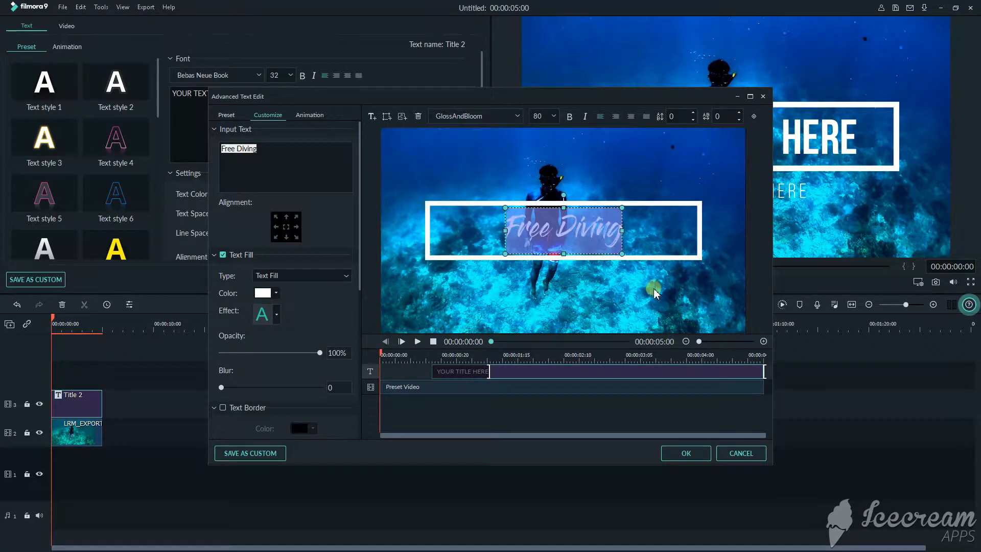
{"action": "mouse_move", "coordinate": [449, 369]}
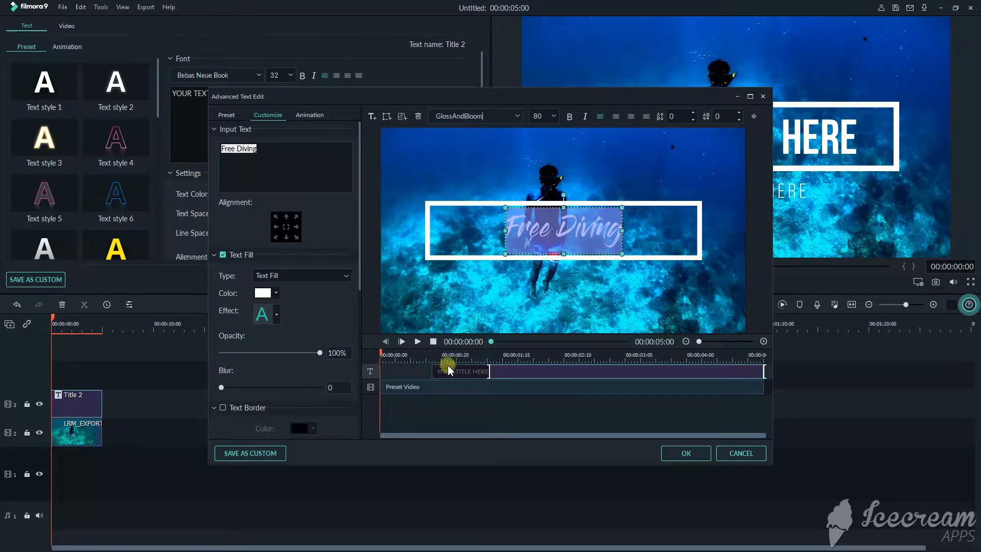
{"action": "mouse_move", "coordinate": [652, 173]}
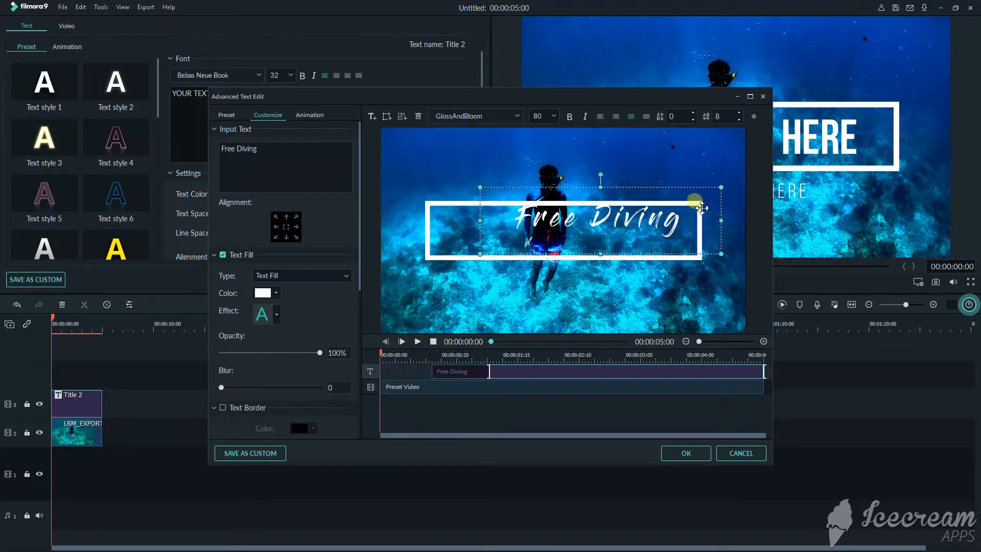
Step: Fill the title with an orange-to-blue gradient and turn its angle so orange leads
{"action": "left_click", "coordinate": [553, 115]}
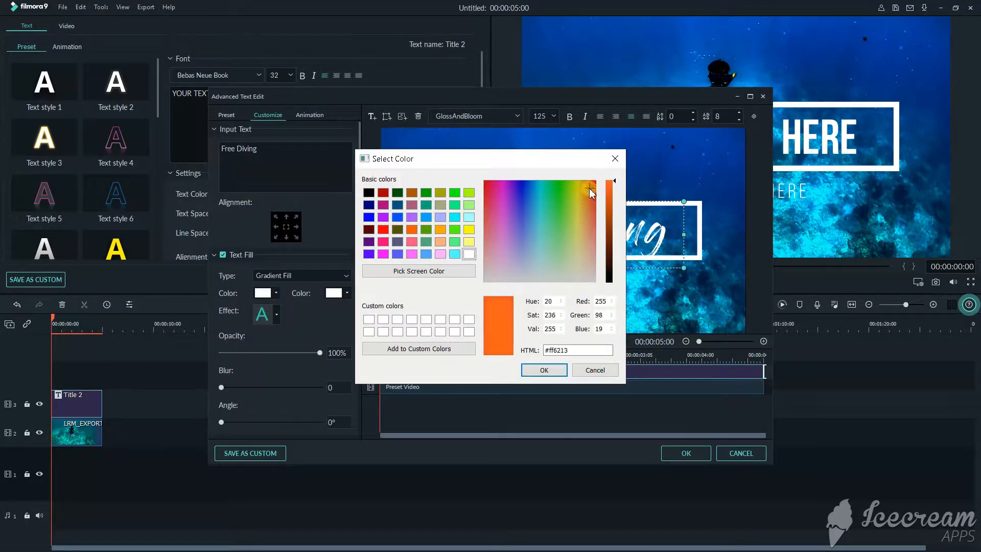
{"action": "left_click", "coordinate": [542, 370]}
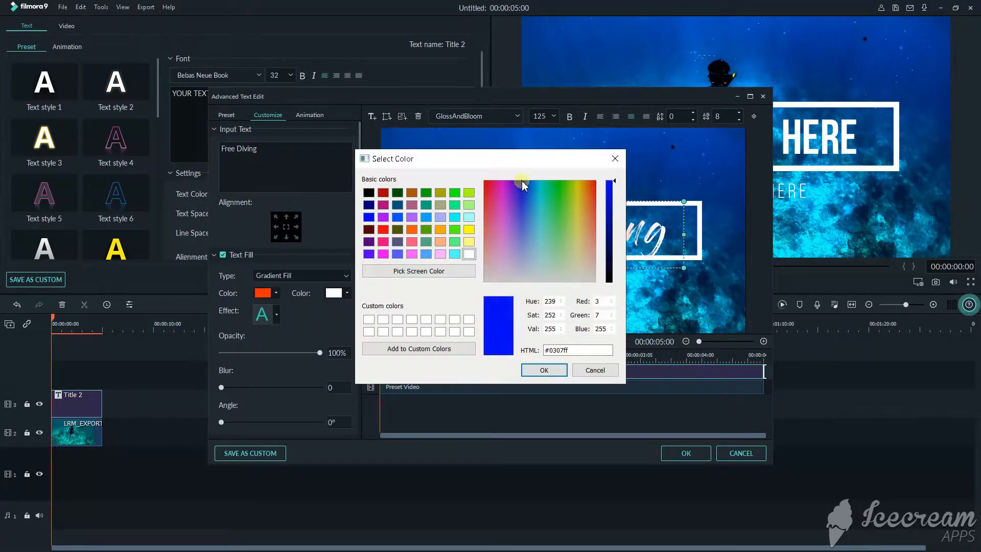
{"action": "left_click", "coordinate": [542, 370]}
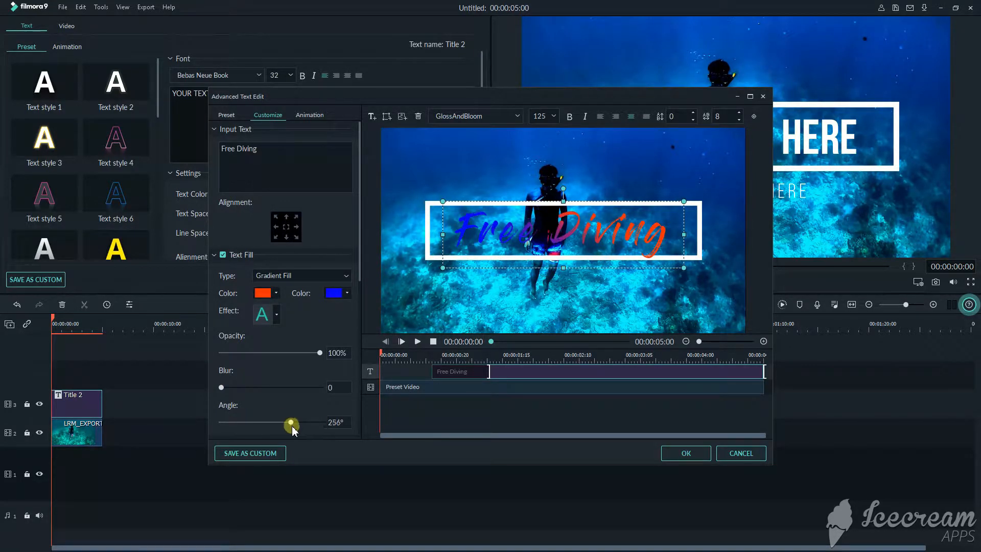
{"action": "left_click_drag", "start_coordinate": [293, 422], "coordinate": [320, 422]}
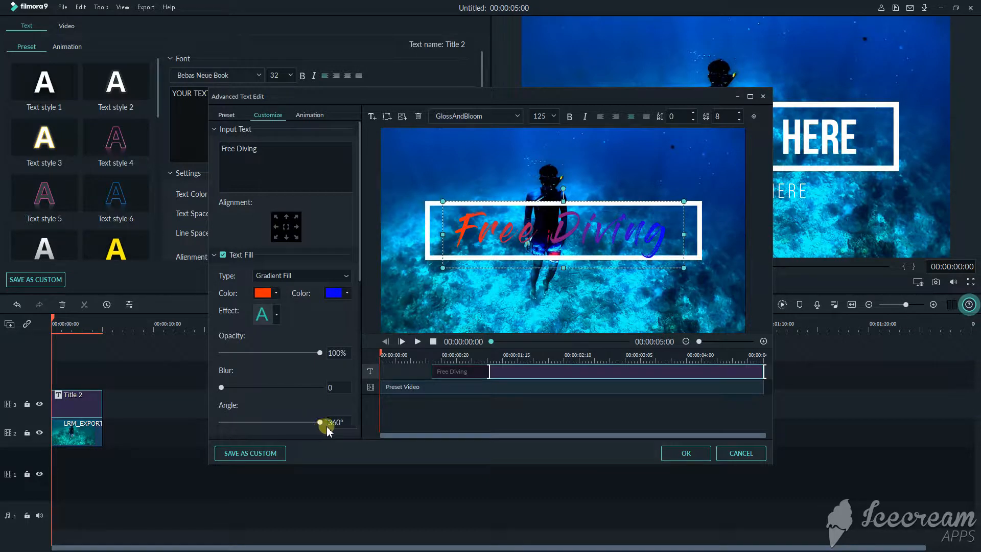
{"action": "left_click_drag", "start_coordinate": [320, 423], "coordinate": [283, 420]}
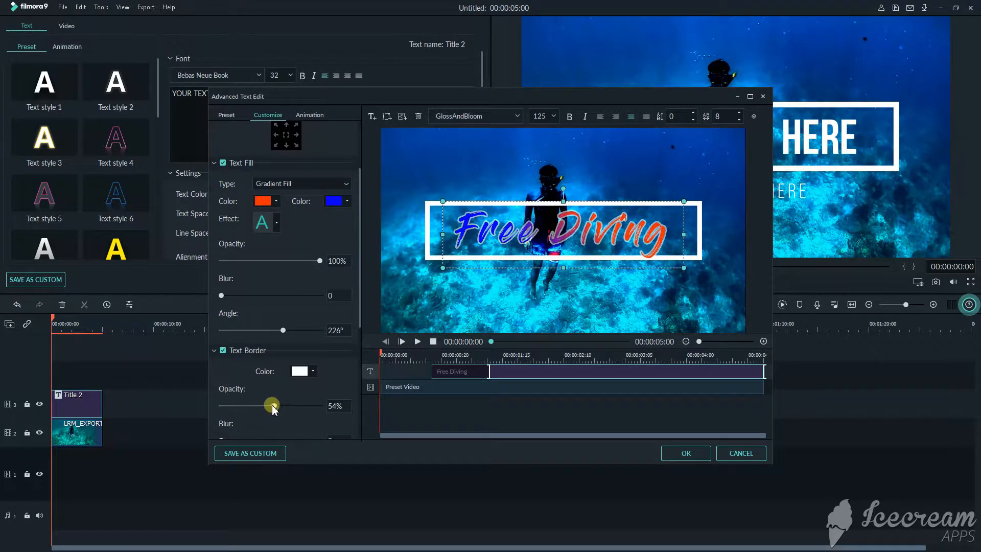
Step: Soften the title's black drop shadow by lowering the shadow blur to 8
{"action": "scroll", "scroll_direction": "down", "scroll_amount": 3}
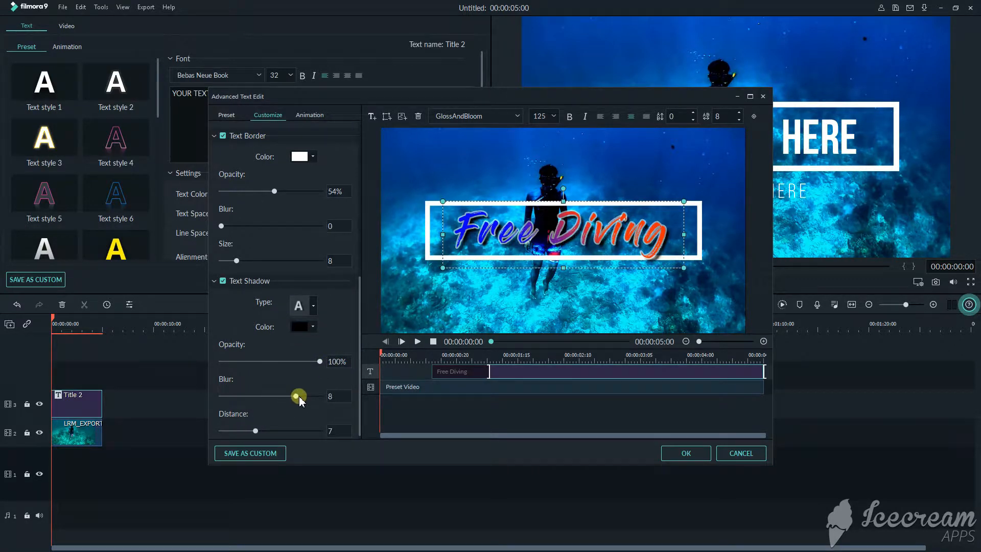
{"action": "left_click_drag", "start_coordinate": [300, 395], "coordinate": [221, 395]}
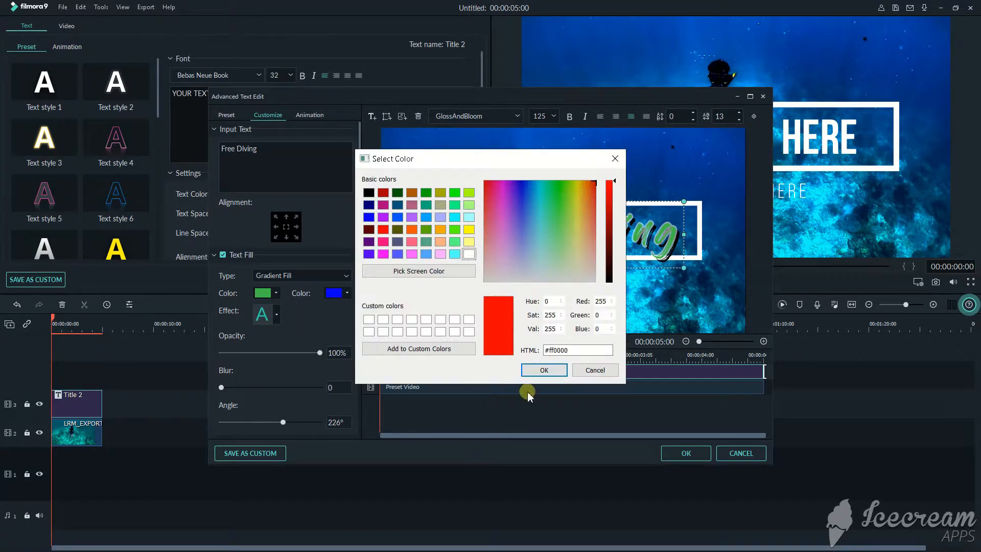
Step: Set red as the first gradient colour of the green-and-red fill and confirm the title styling
{"action": "left_click", "coordinate": [559, 183]}
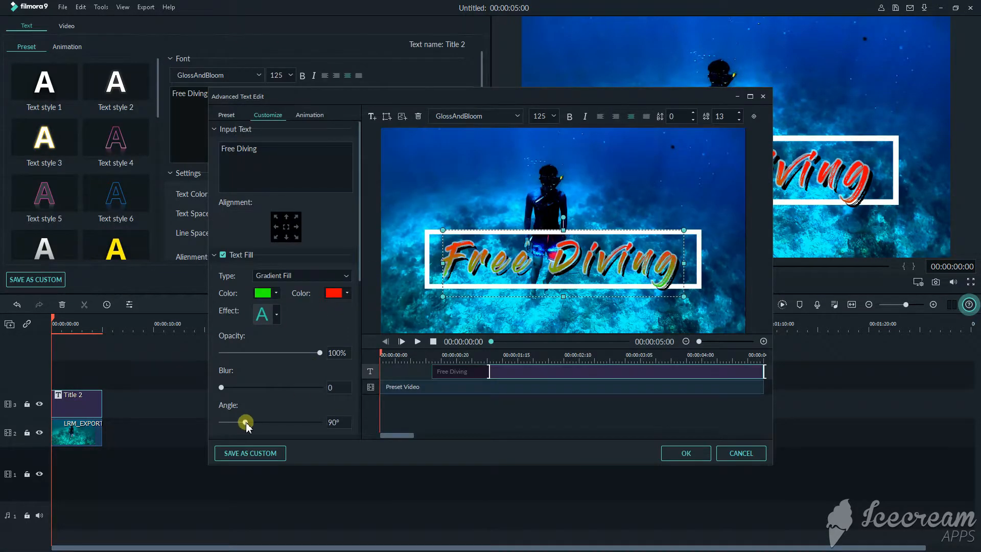
{"action": "left_click", "coordinate": [686, 452]}
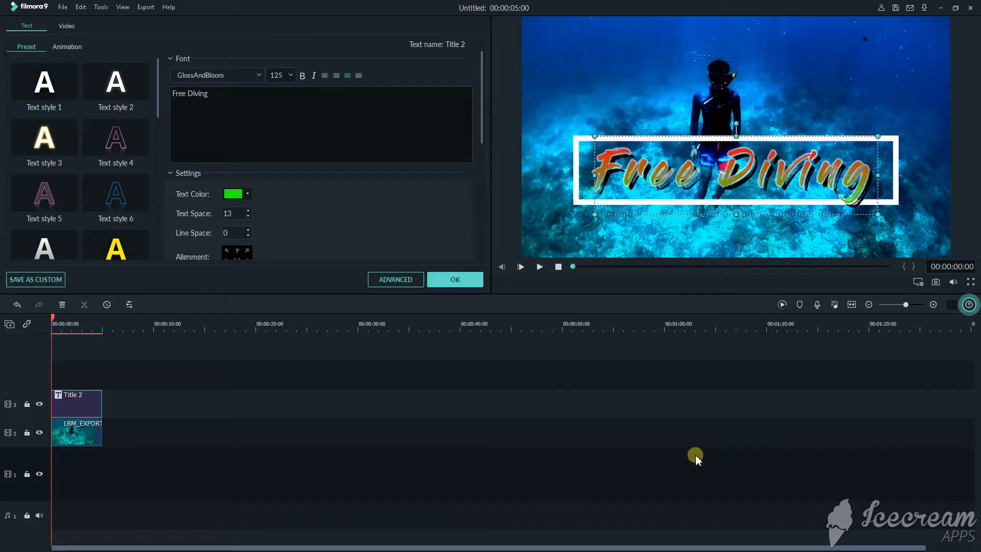
{"action": "left_click", "coordinate": [394, 279]}
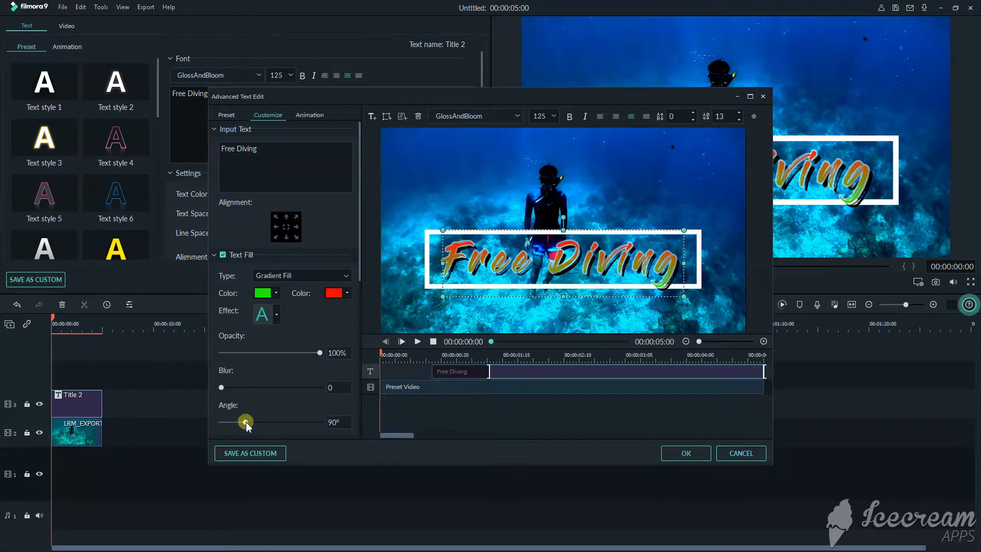
{"action": "left_click", "coordinate": [684, 453]}
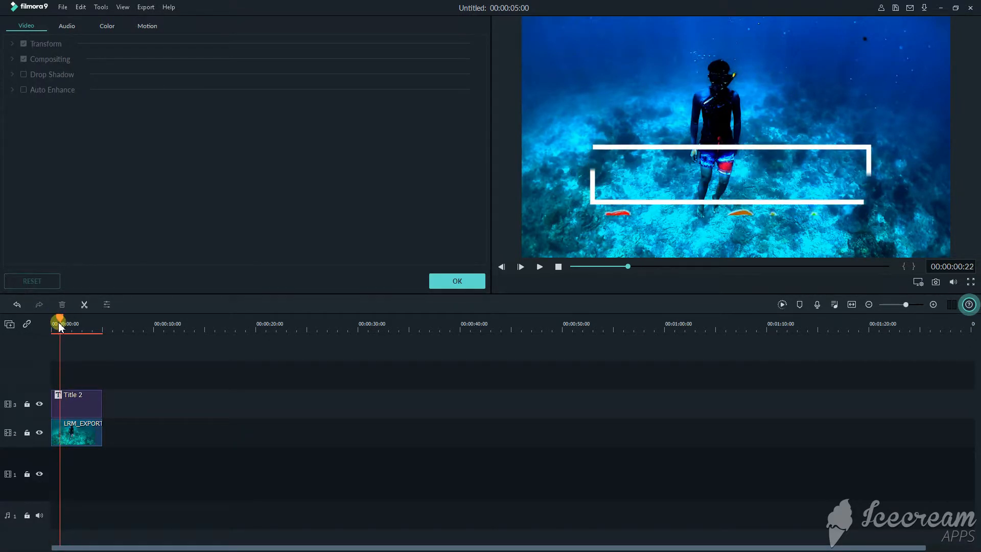
Step: Reopen the Title 2 clip's settings and confirm the Free Diving title edits
{"action": "double_click", "coordinate": [77, 403]}
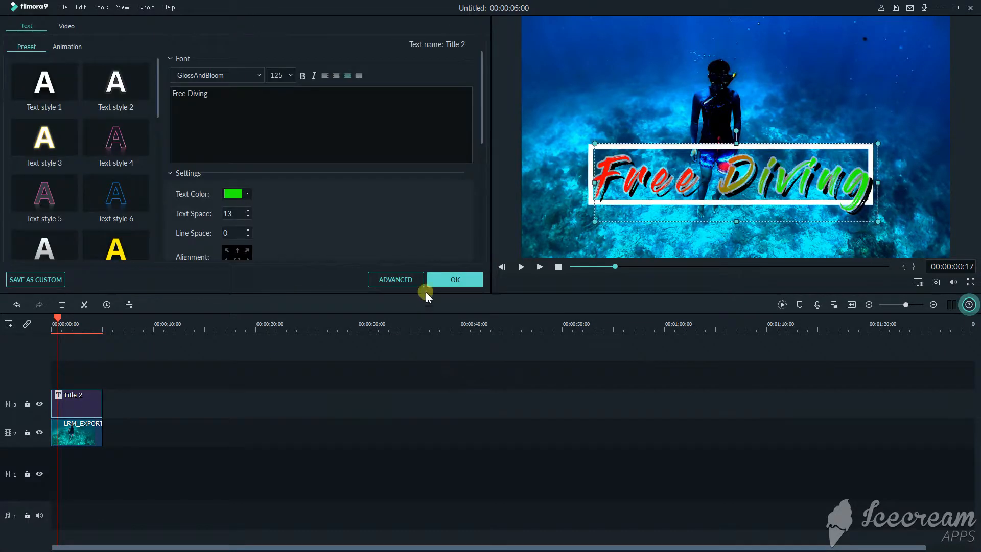
{"action": "left_click", "coordinate": [396, 279]}
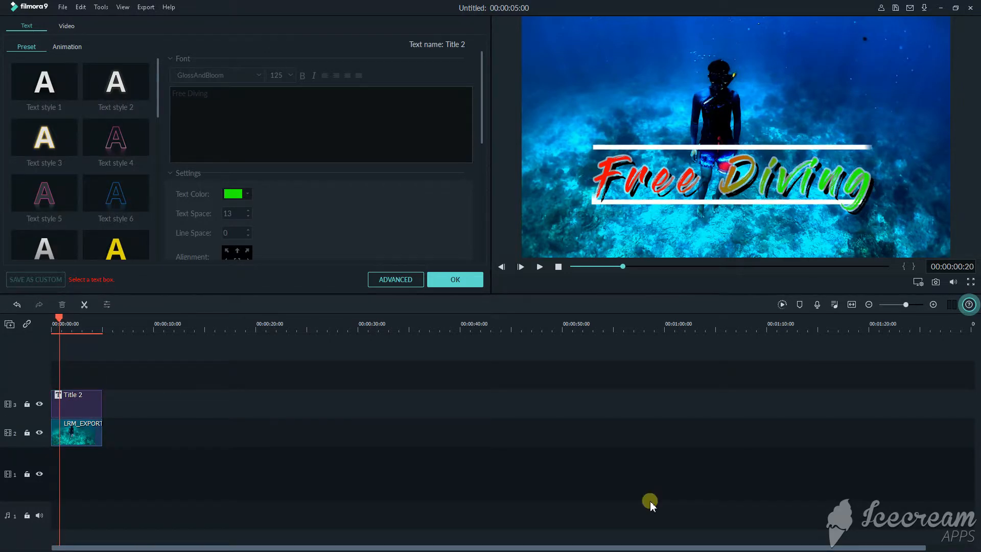
{"action": "mouse_move", "coordinate": [633, 462]}
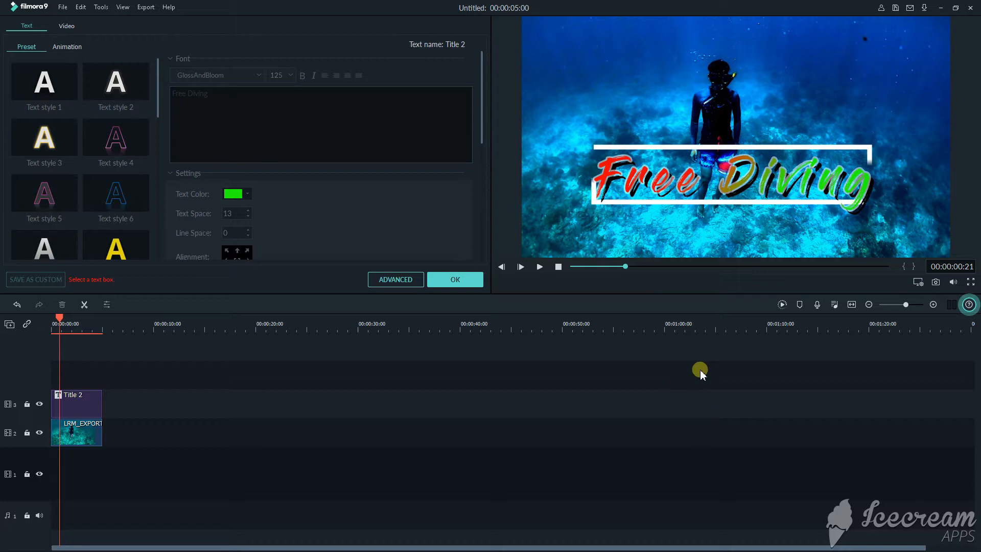
{"action": "mouse_move", "coordinate": [936, 282]}
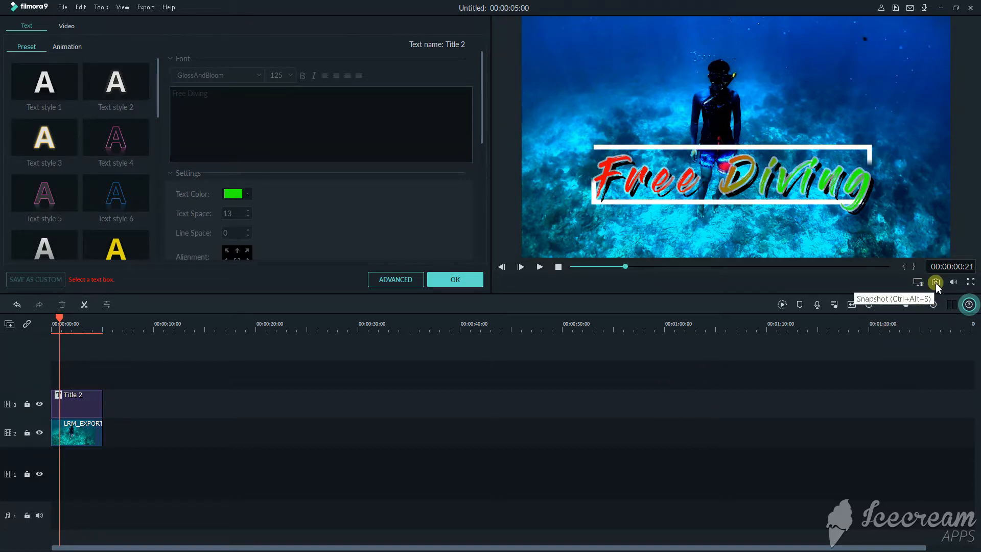
Step: Capture a snapshot of the titled frame and view snapshot20's file location in its Properties
{"action": "left_click", "coordinate": [936, 282]}
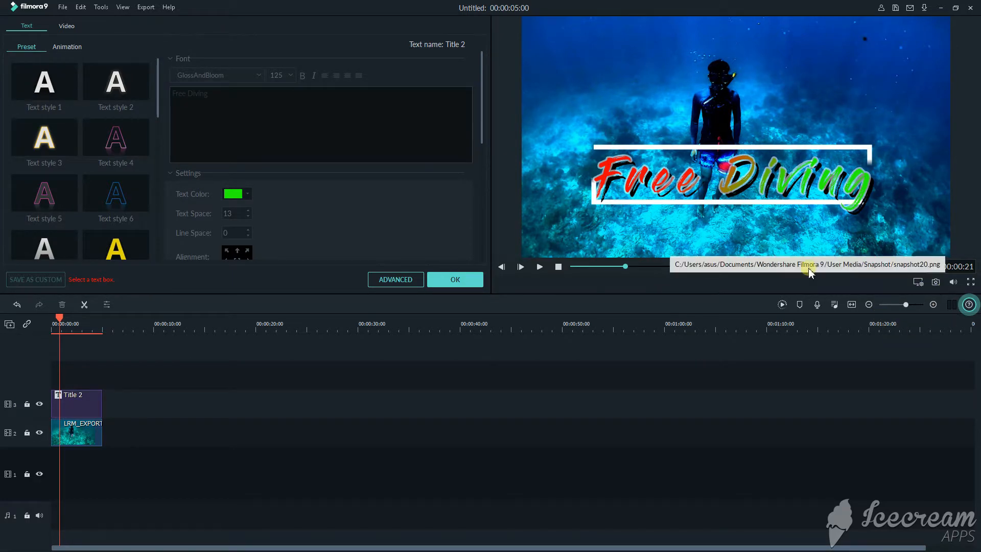
{"action": "right_click", "coordinate": [233, 101]}
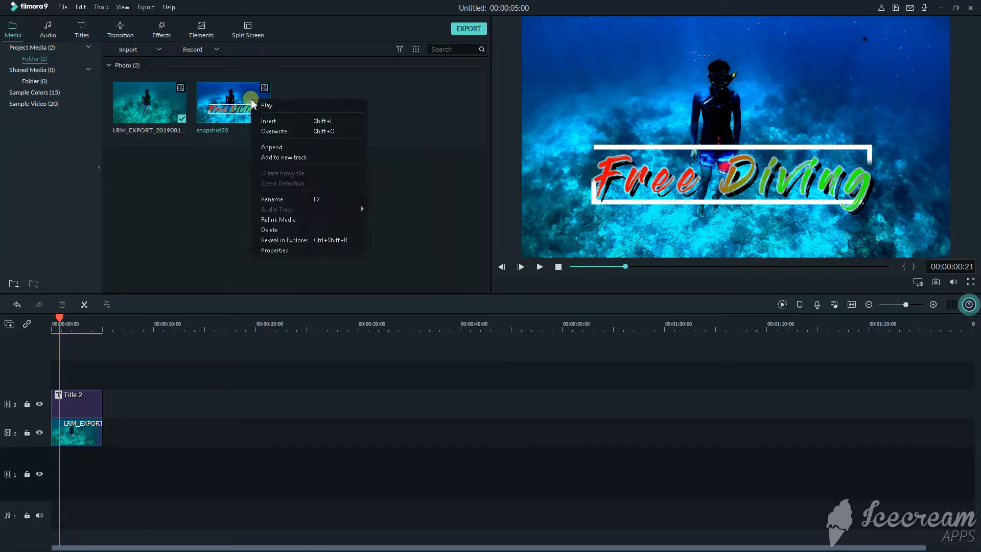
{"action": "left_click", "coordinate": [274, 250]}
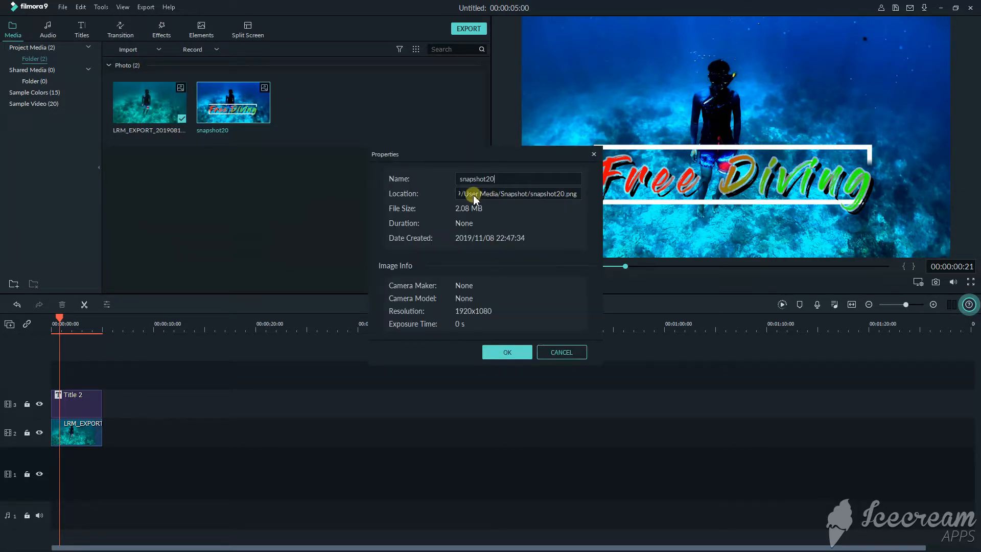
{"action": "left_click_drag", "start_coordinate": [466, 193], "coordinate": [542, 193]}
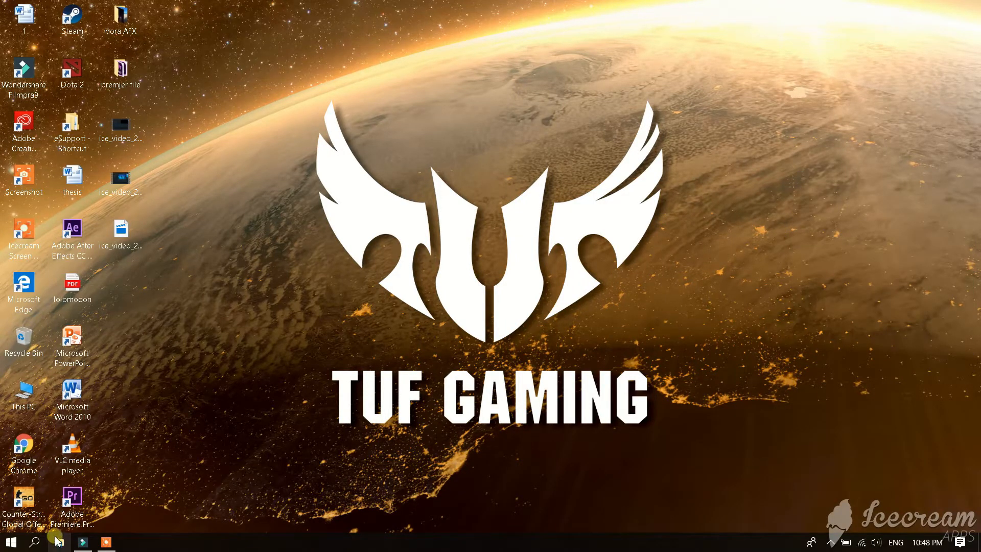
Step: Upload the intro video at youtube.com/upload in Chrome and scroll to the thumbnail options
{"action": "left_click", "coordinate": [57, 542]}
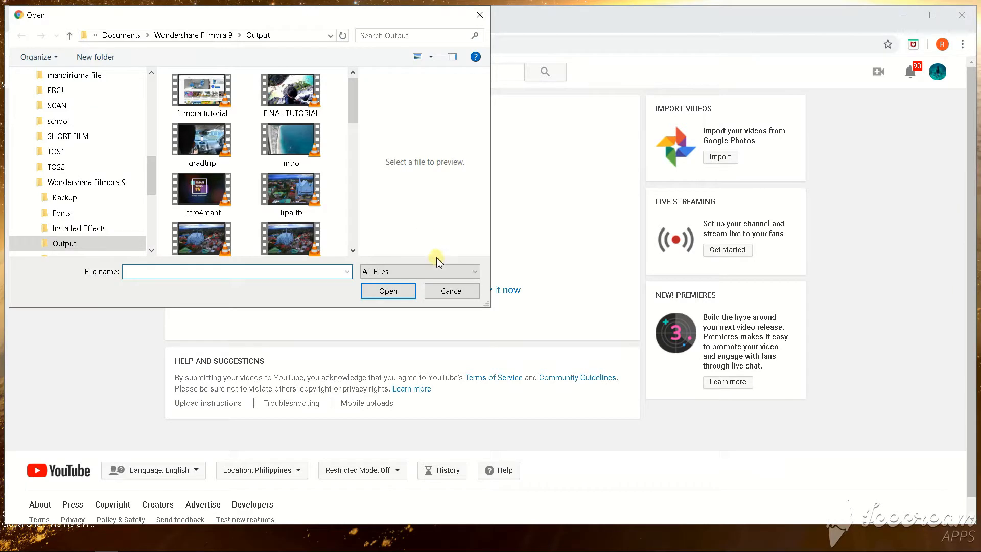
{"action": "left_click", "coordinate": [451, 290]}
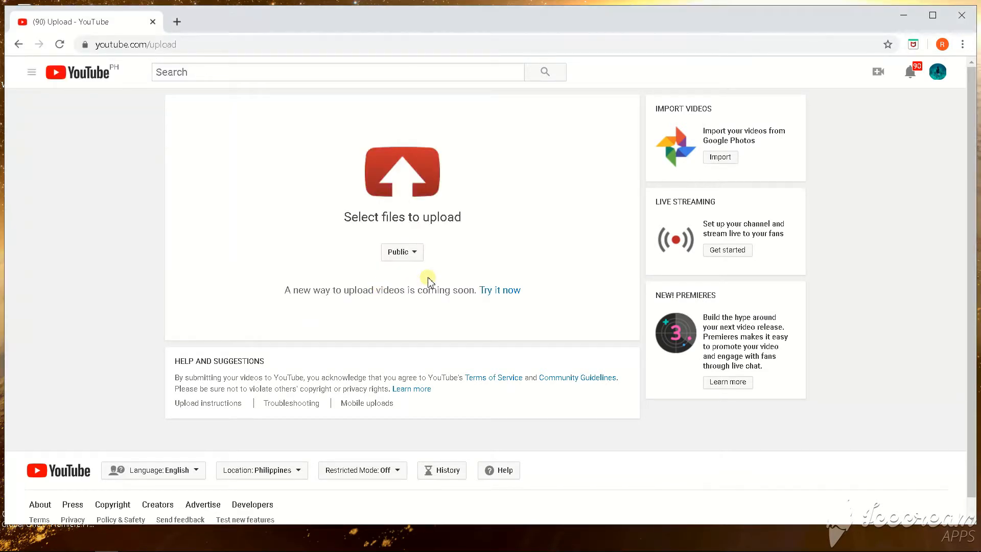
{"action": "left_click", "coordinate": [402, 172]}
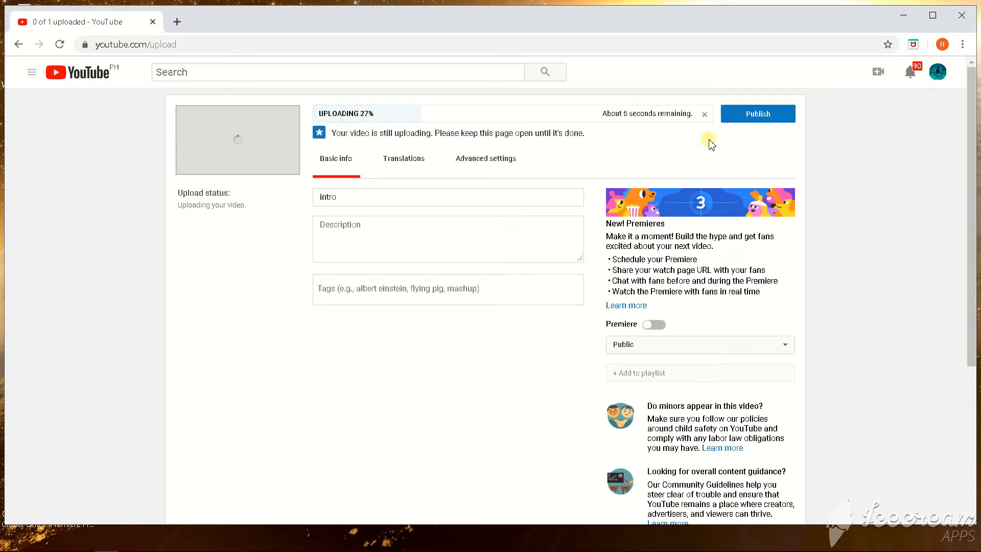
{"action": "scroll", "scroll_direction": "down", "scroll_amount": 3}
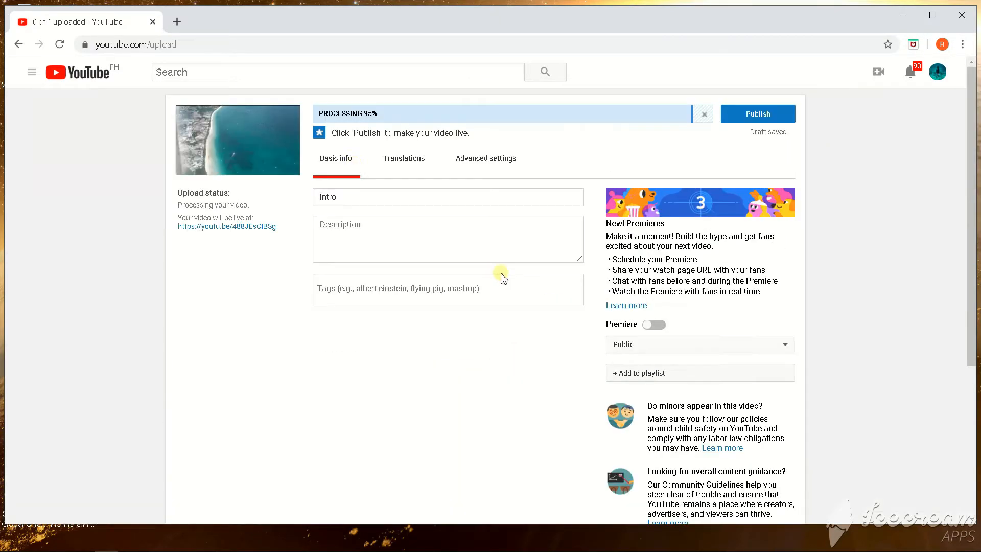
{"action": "scroll", "scroll_direction": "down", "scroll_amount": 3}
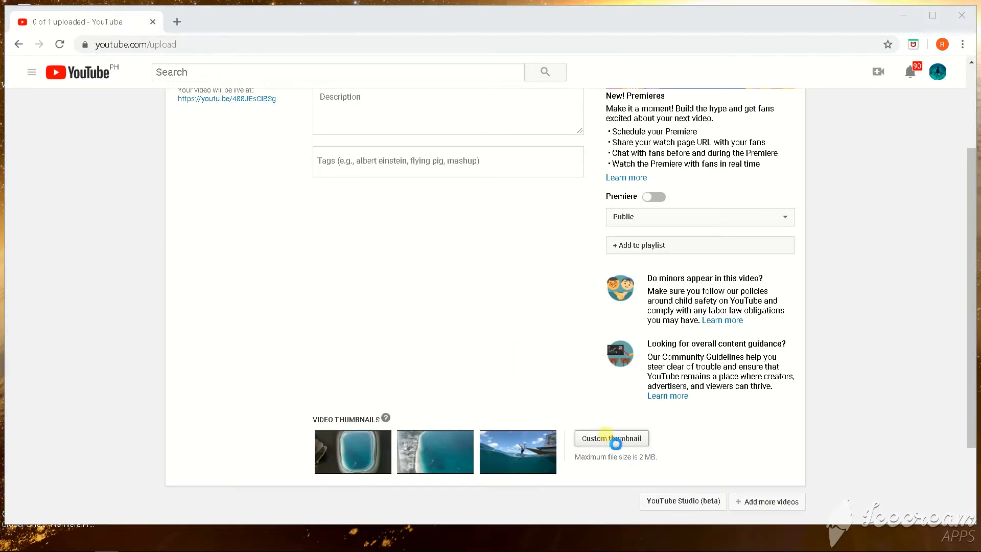
Step: Choose snapshot20 from the User Media Snapshot folder as the custom thumbnail
{"action": "left_click", "coordinate": [611, 438]}
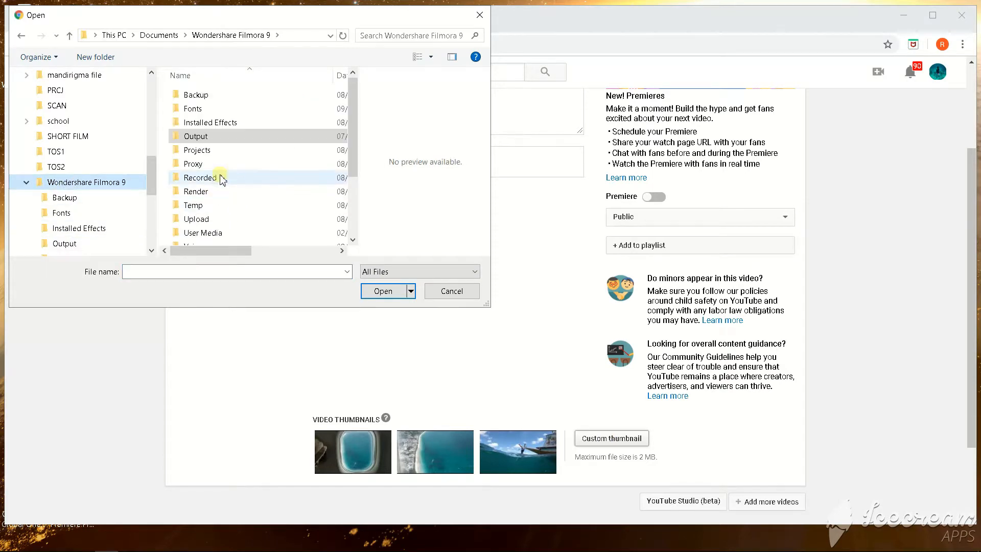
{"action": "double_click", "coordinate": [202, 225]}
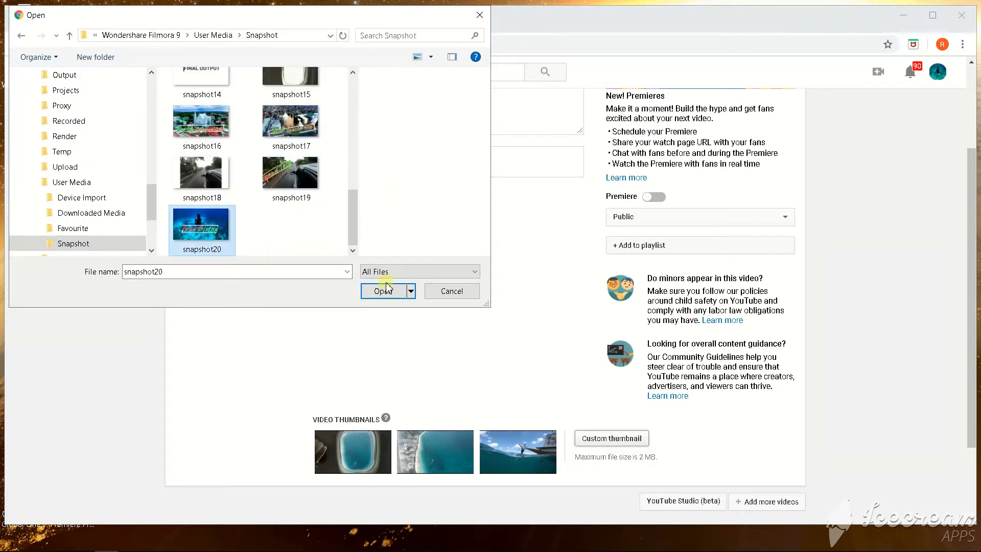
{"action": "left_click", "coordinate": [384, 291]}
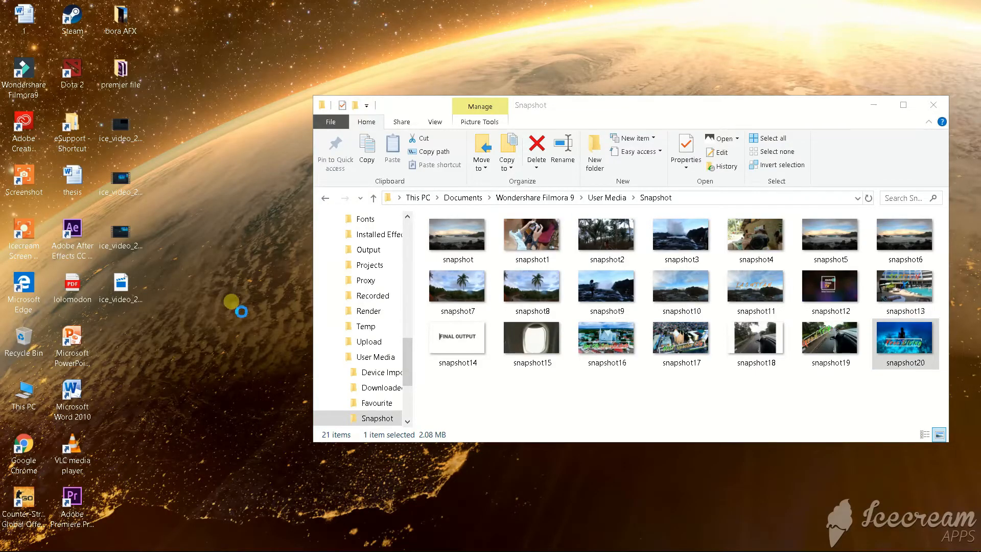
Step: Re-save snapshot20 from Paint as JPEG 'free divui' into Pictures > thumbnails
{"action": "right_click", "coordinate": [905, 343]}
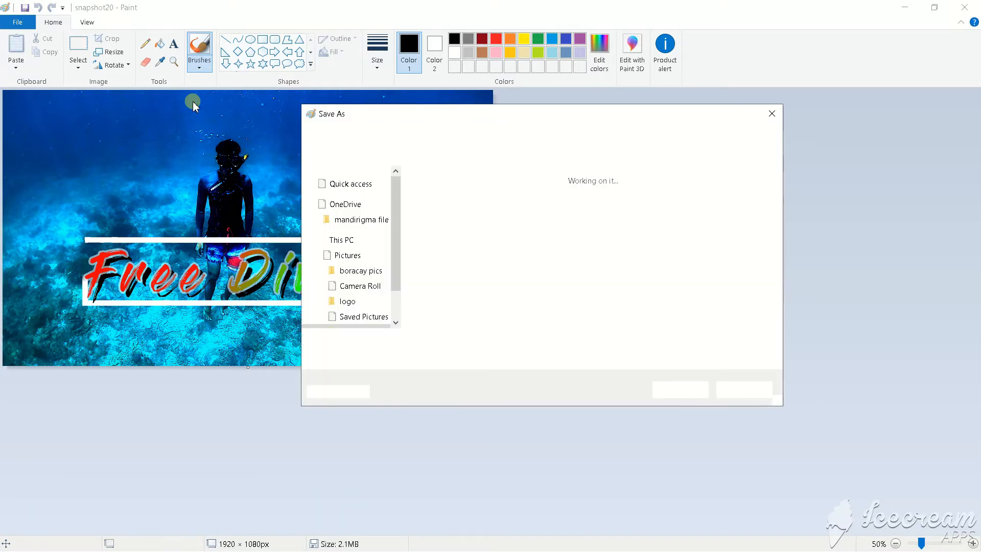
{"action": "left_click", "coordinate": [358, 311]}
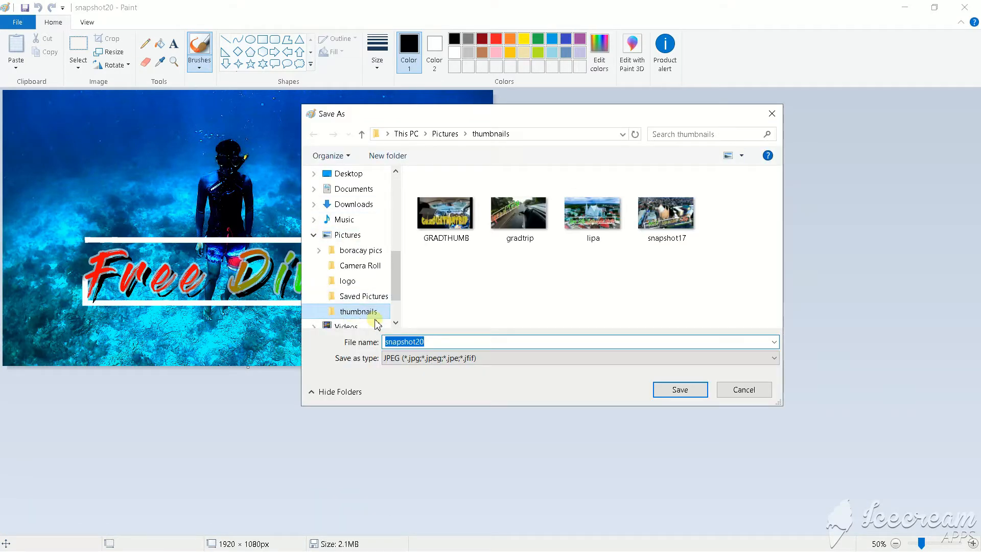
{"action": "type", "text": "free divui"}
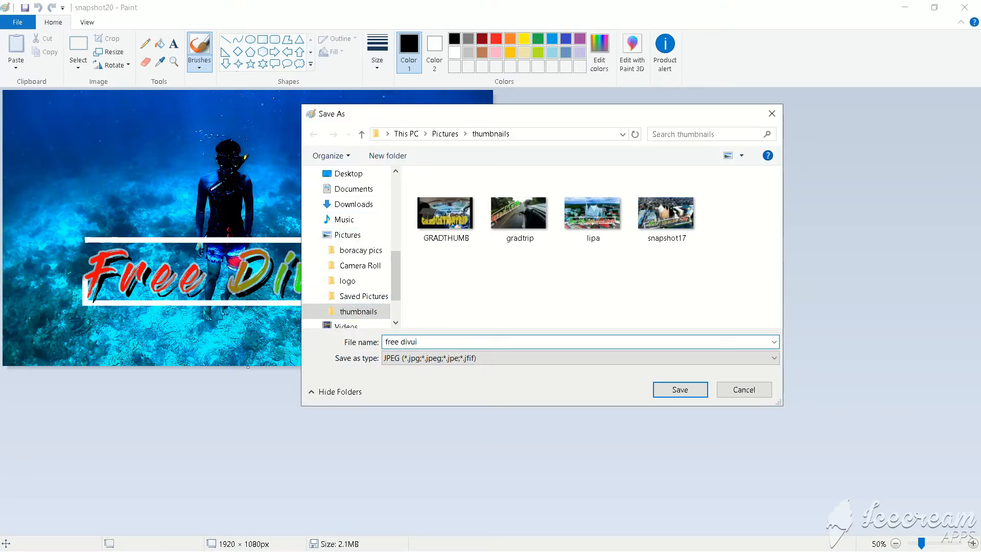
{"action": "left_click", "coordinate": [680, 390]}
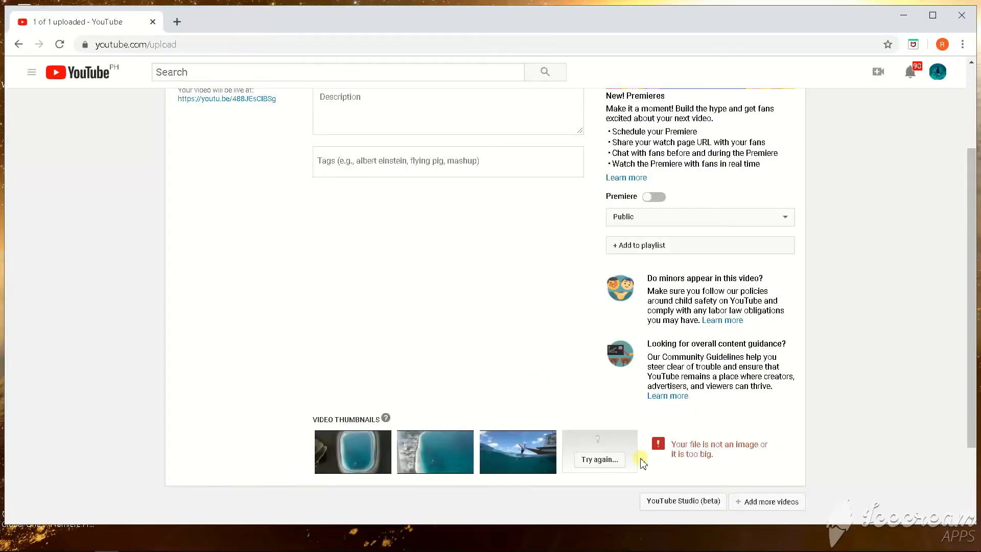
Step: Retry the custom thumbnail and upload the saved free diving JPEG to YouTube
{"action": "left_click", "coordinate": [598, 459]}
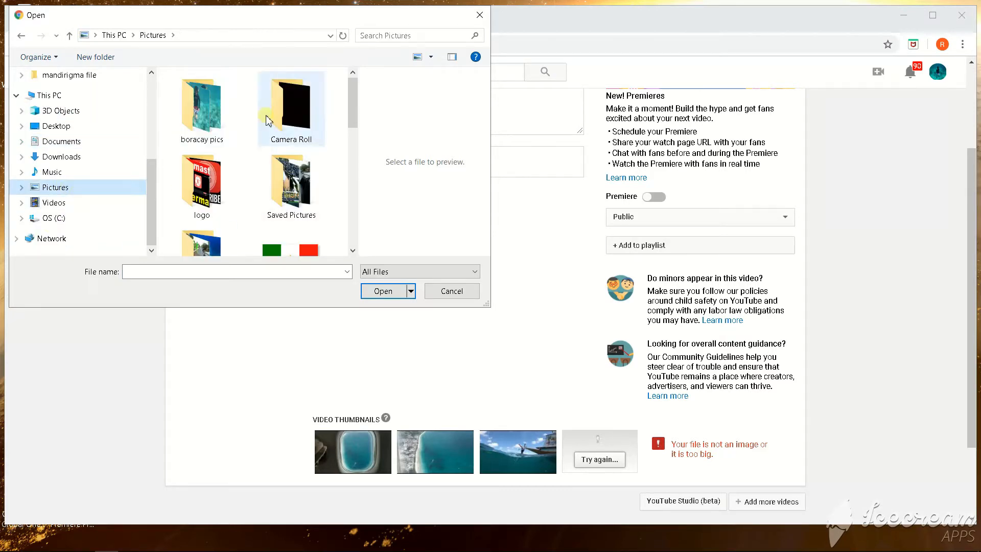
{"action": "left_click", "coordinate": [384, 291]}
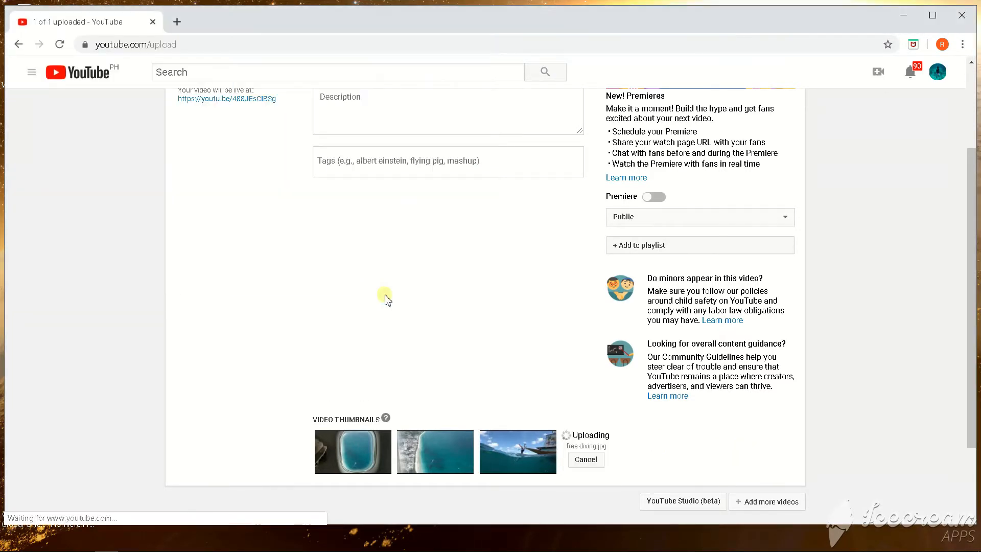